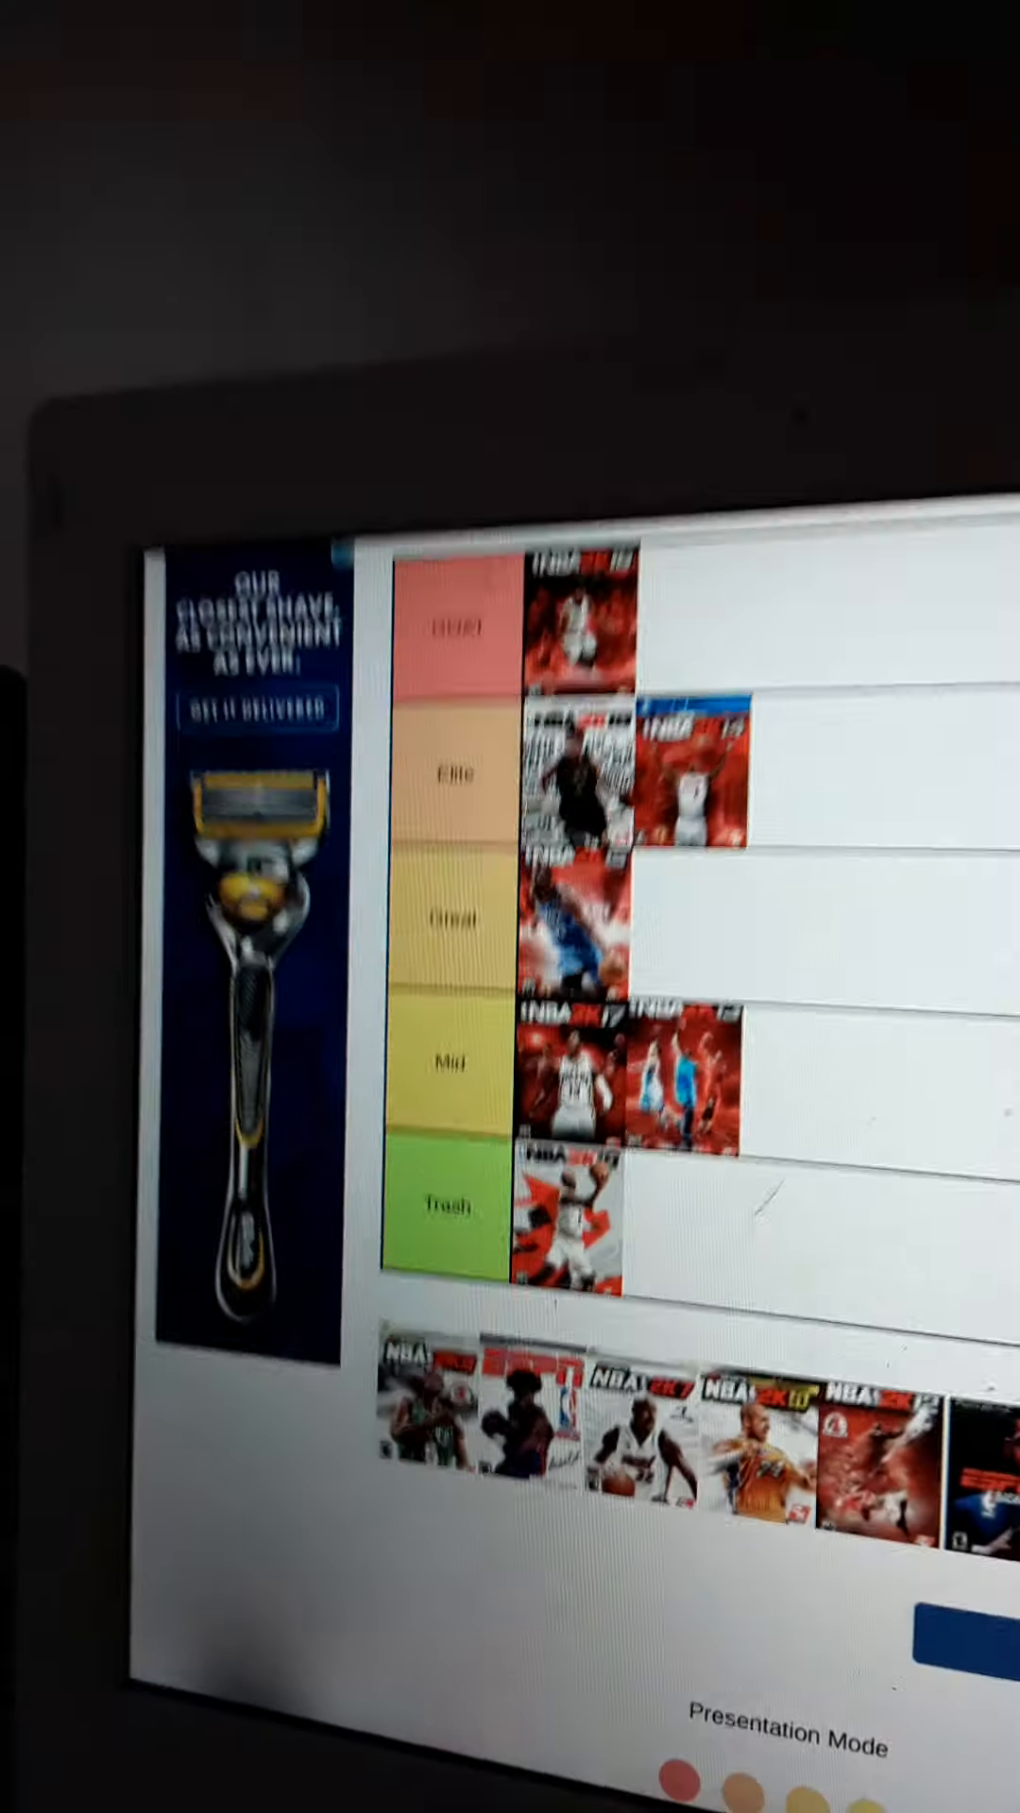
Scroll down through the Google results for WWE 2K tier lists
scroll("down", 3)
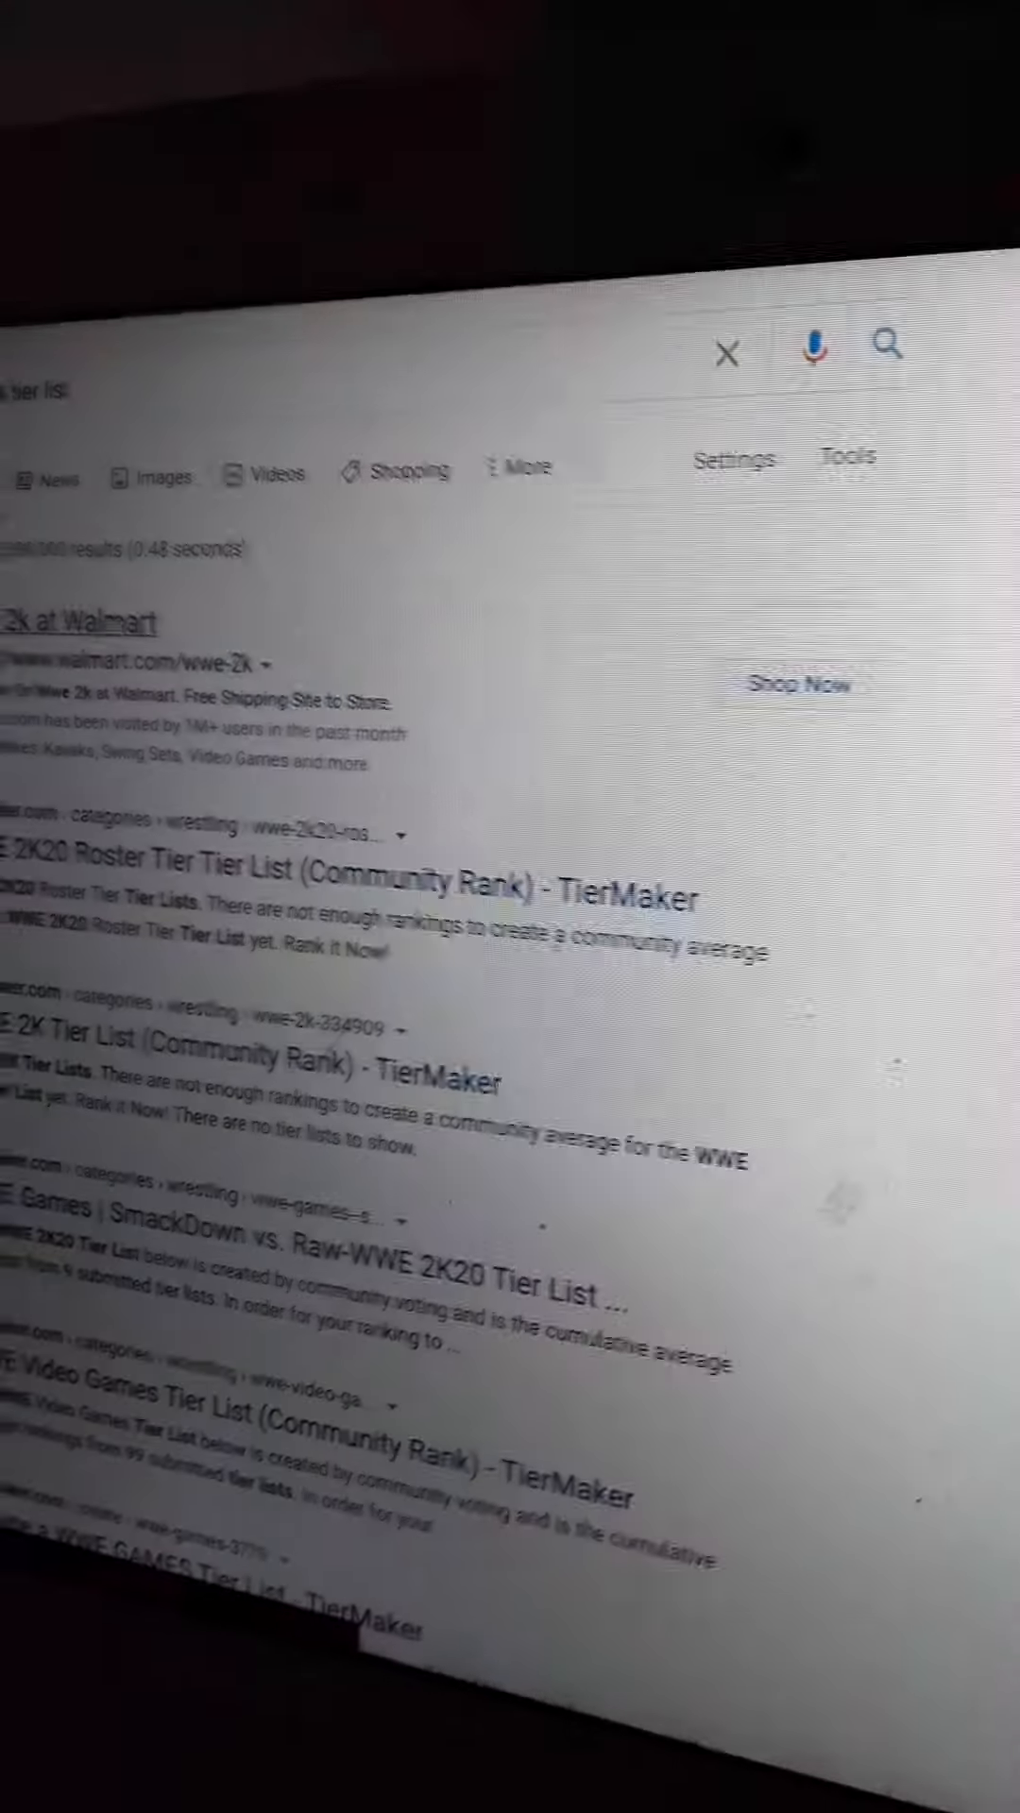
Scroll down the results toward the WWE 2K20 Roster Tier List (Community Rank) entry
scroll("down", 3)
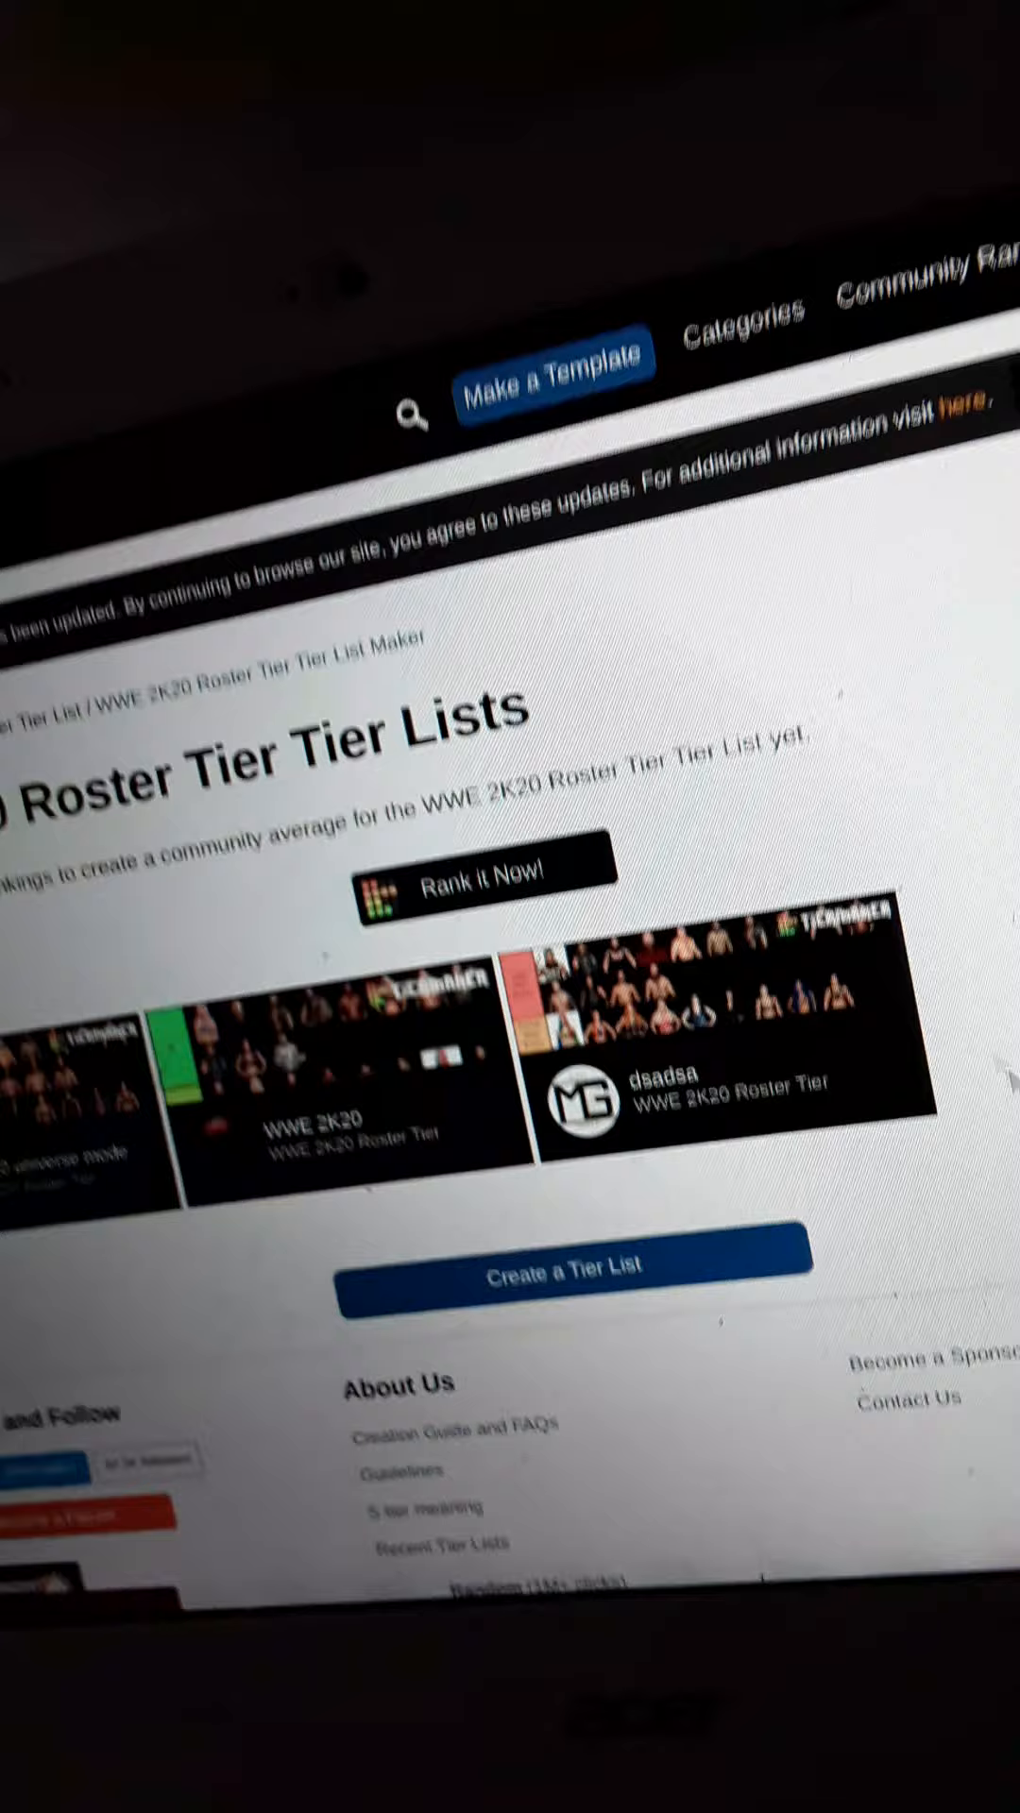
Scroll down the WWE Video Games tier list page to view the ranking and community lists
scroll("down", 3)
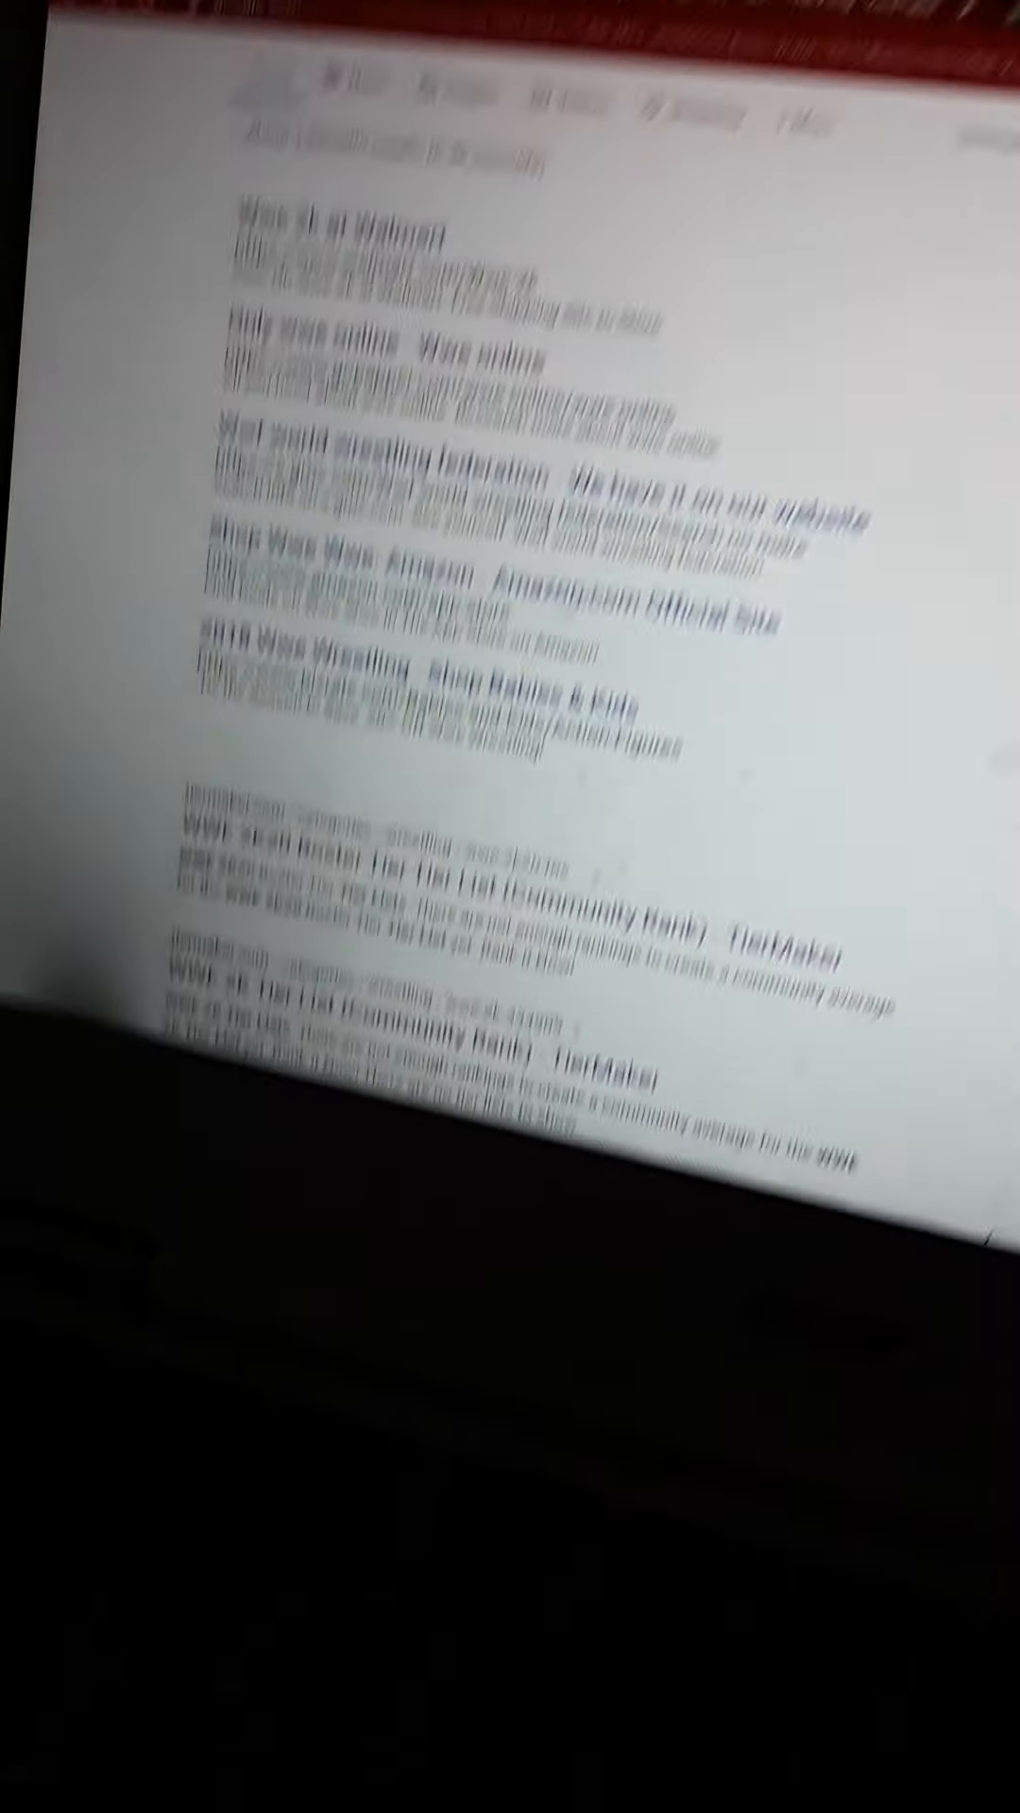
scroll("down", 3)
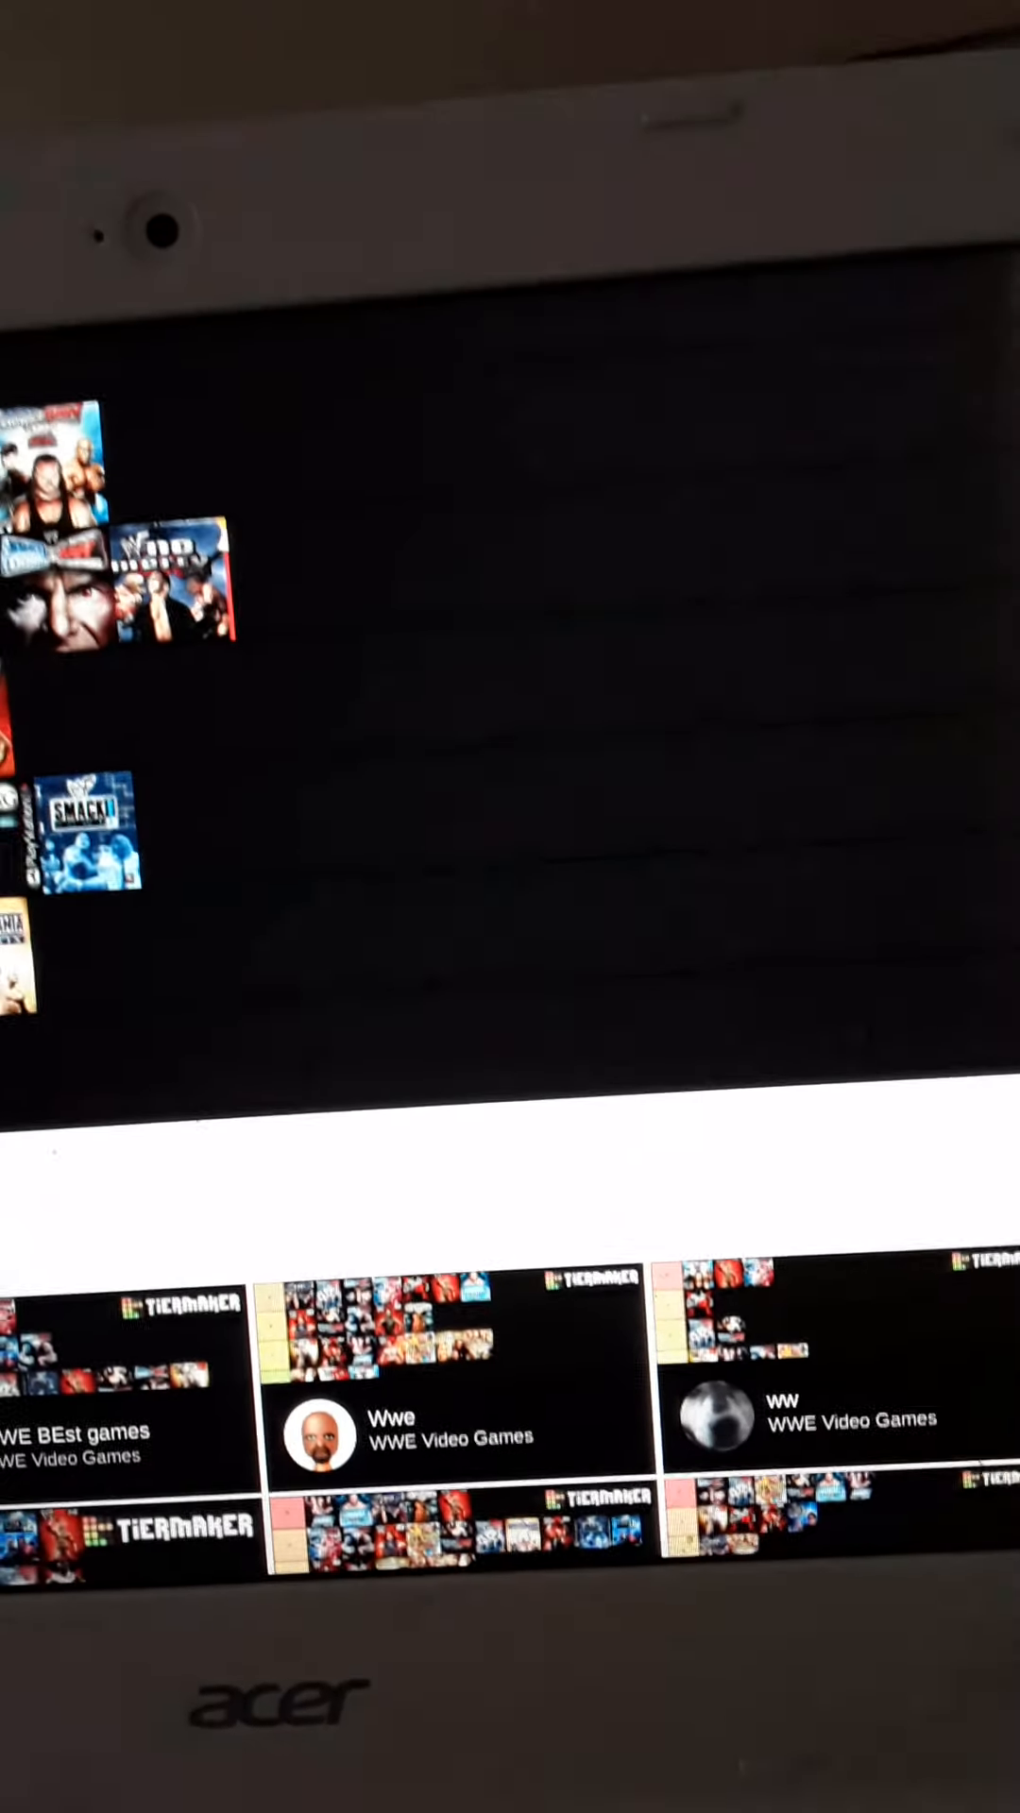
Browse up and down the WWE Video Games community rankings before starting a new list
scroll("up", 3)
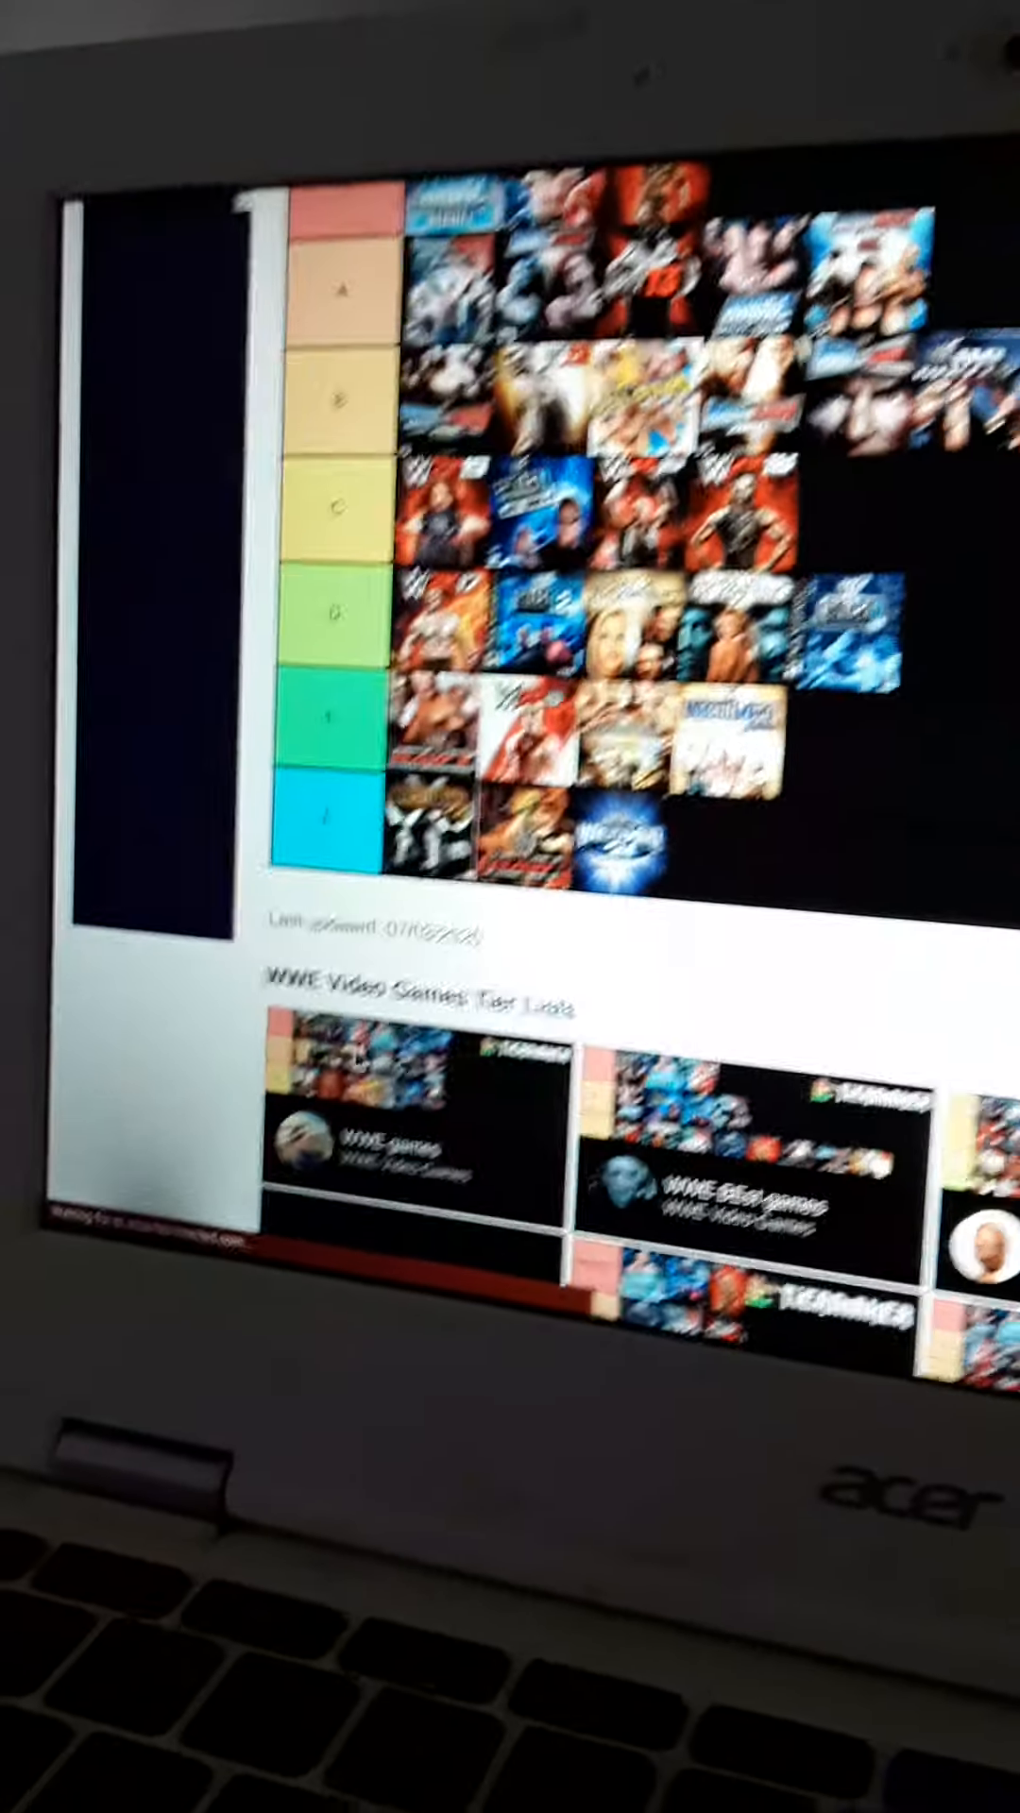
scroll("down", 3)
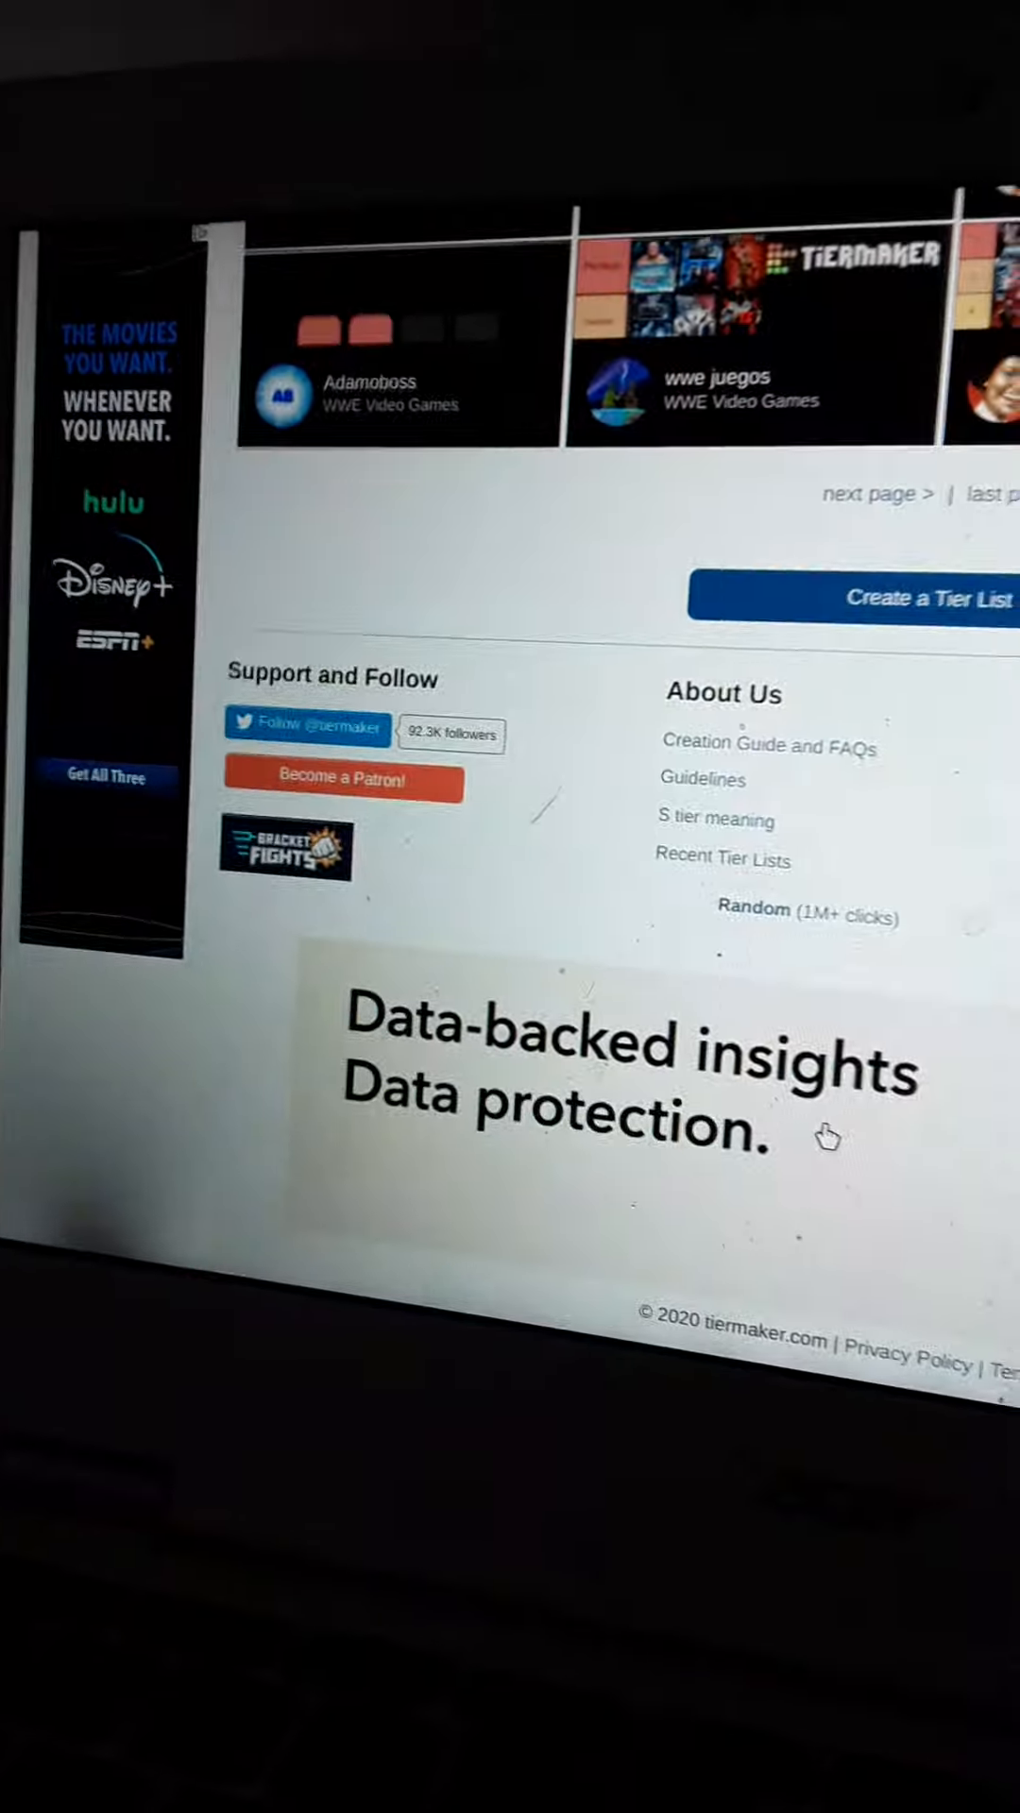
scroll("up", 3)
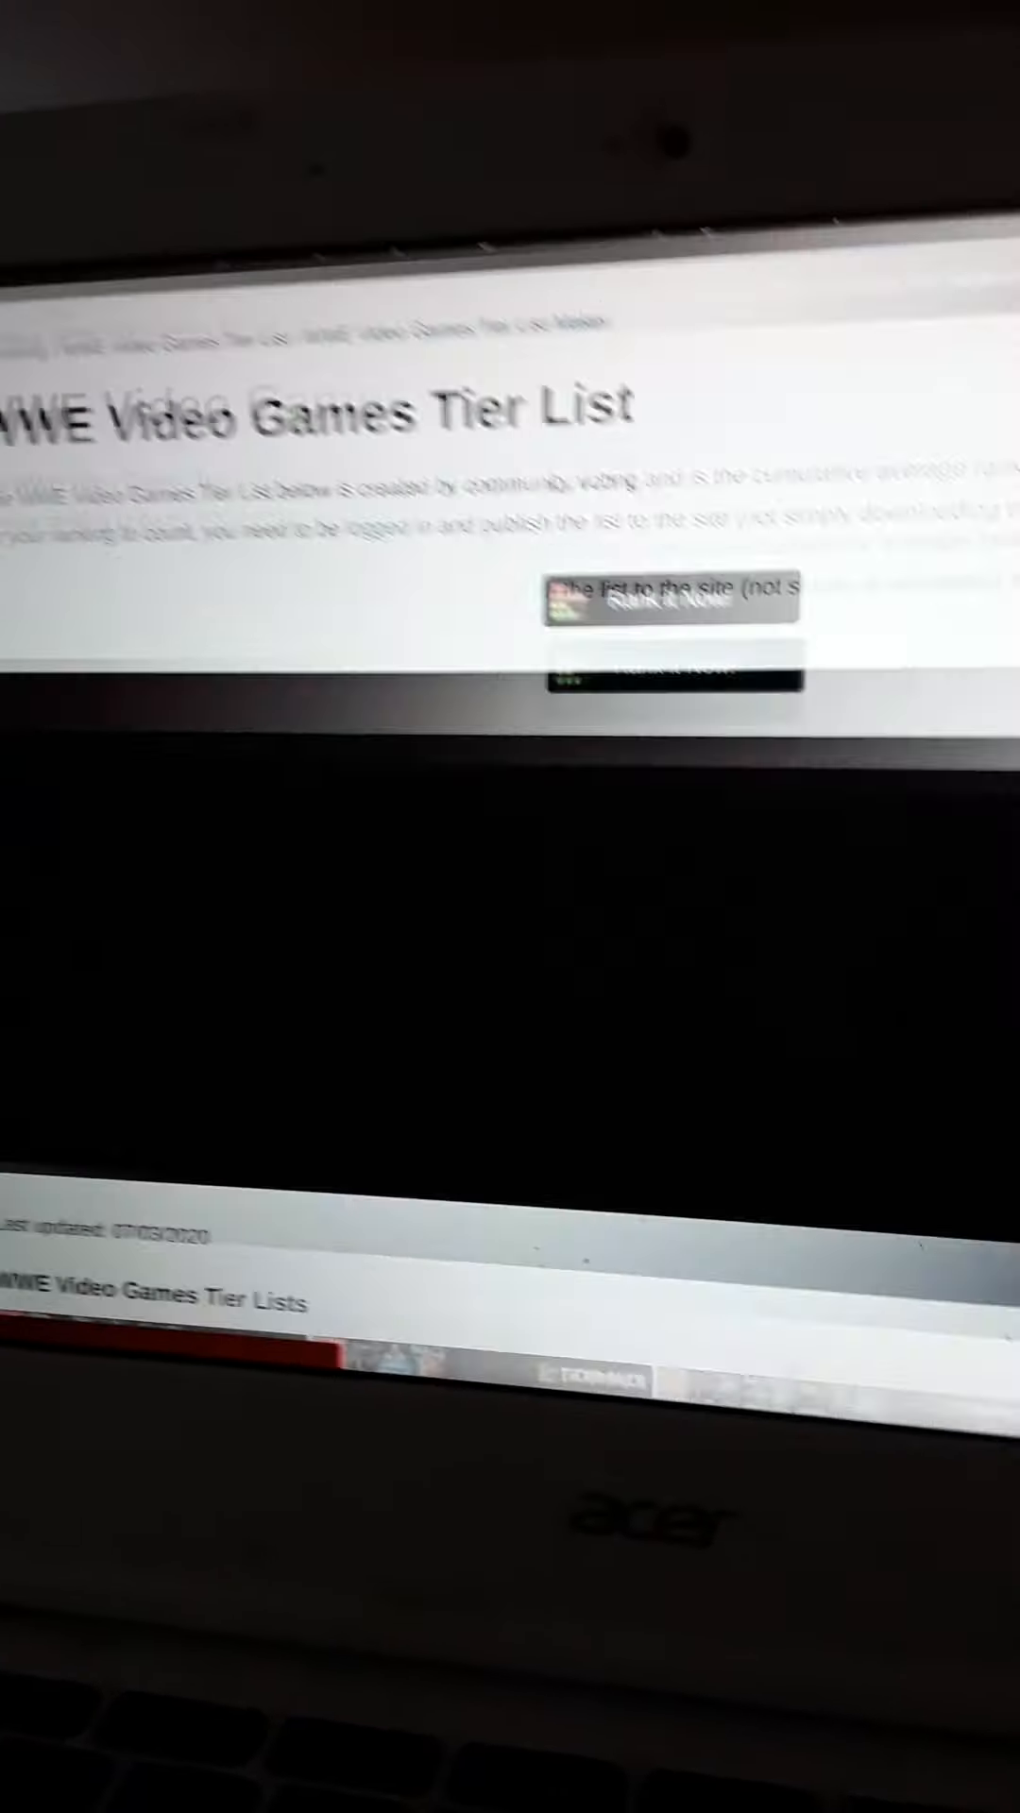
scroll("down", 3)
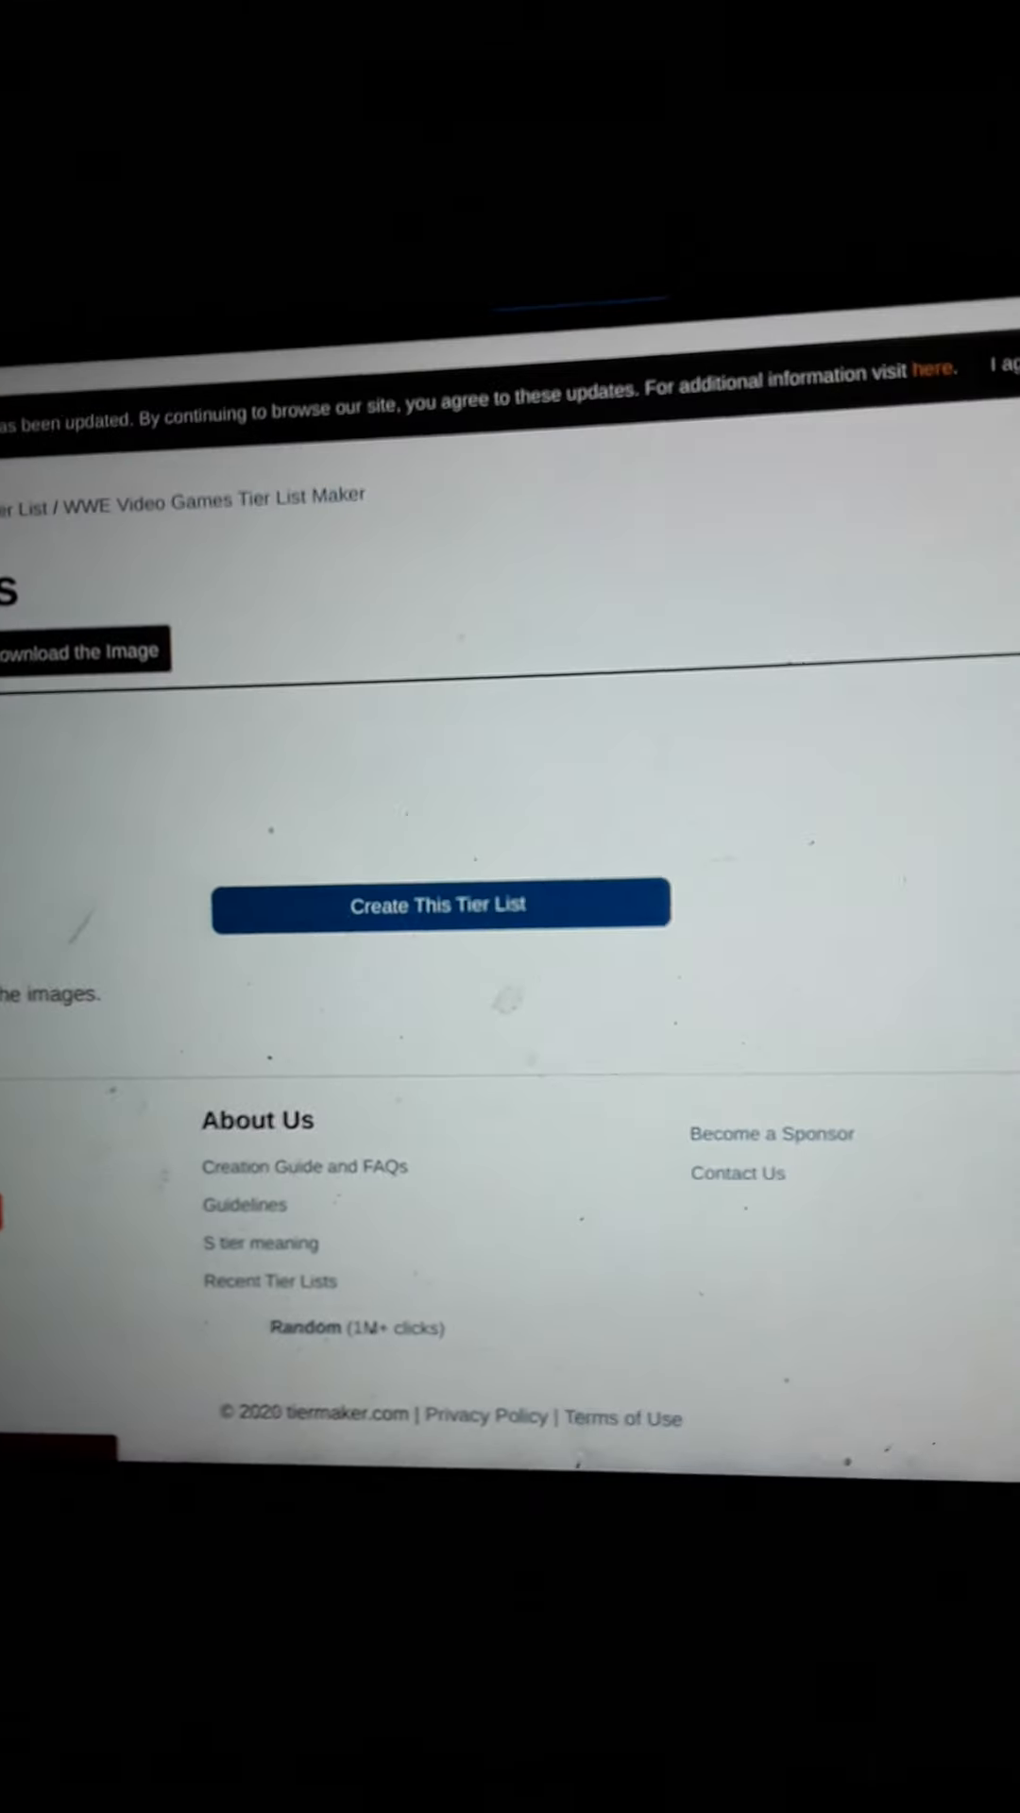
Return to the WWE Video Games community rank page and scroll through its tiers
left_click(438, 905)
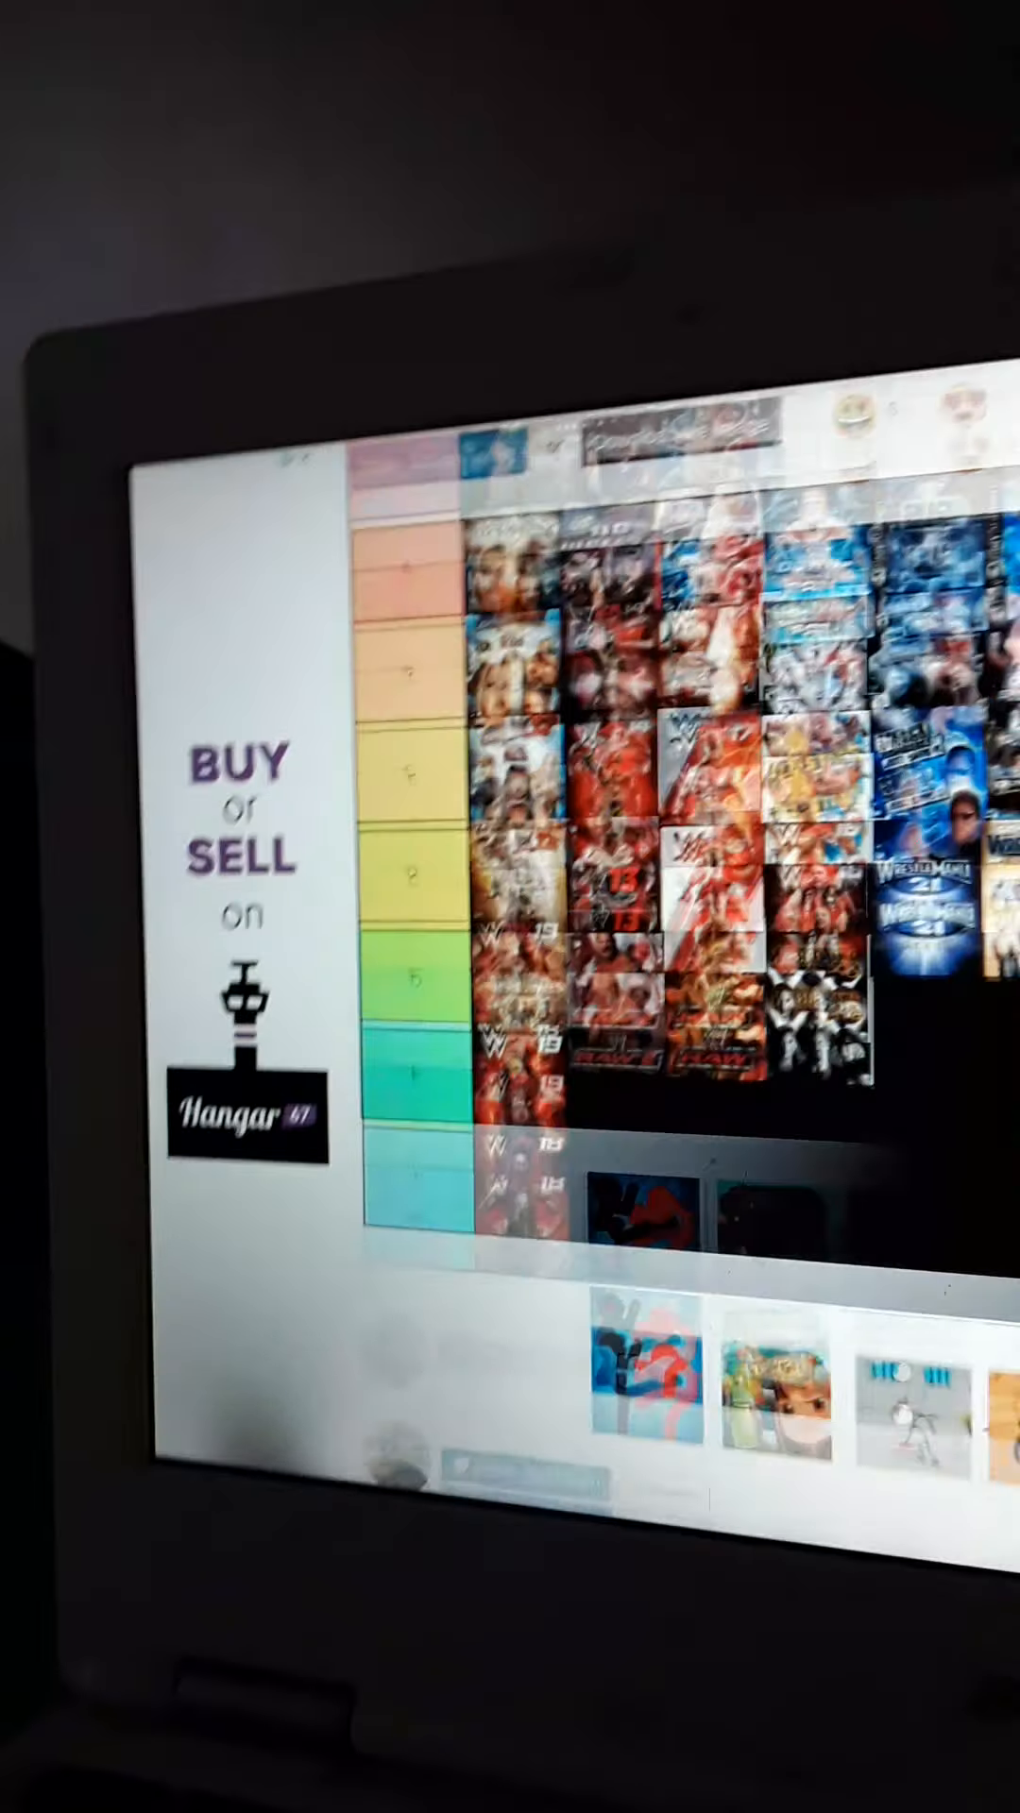
scroll("down", 3)
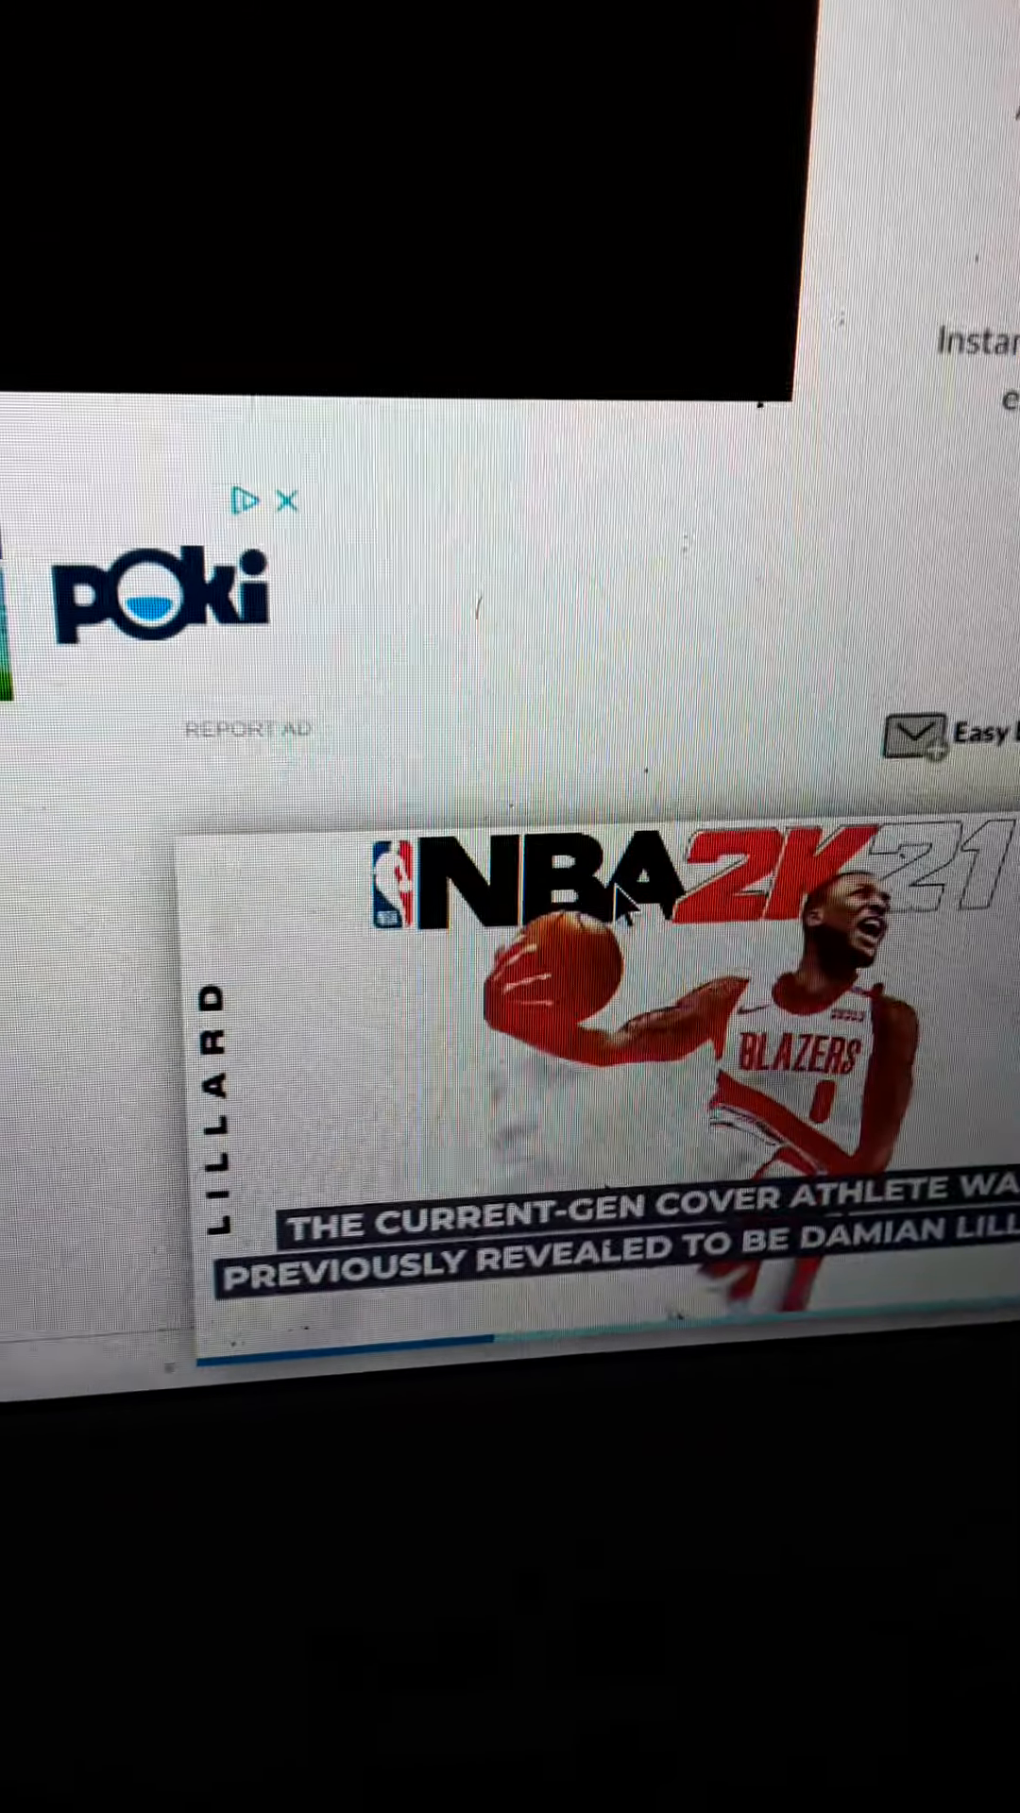
scroll("down", 3)
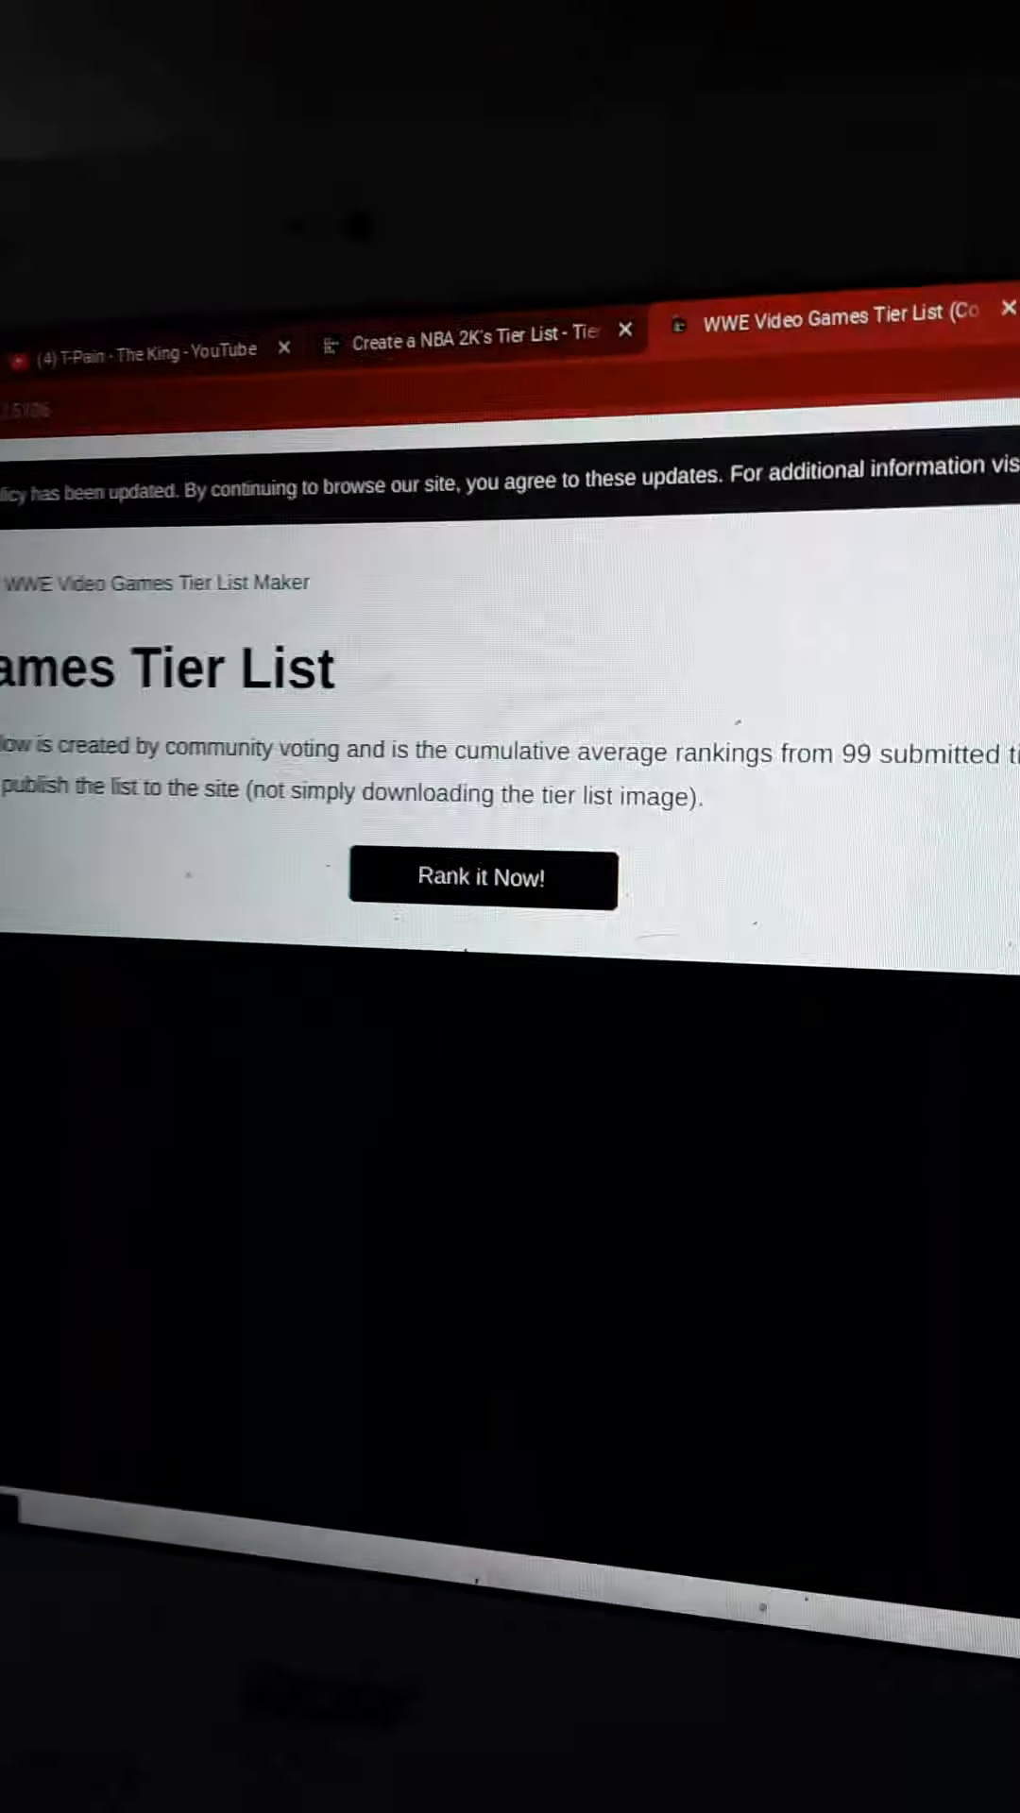
scroll("down", 3)
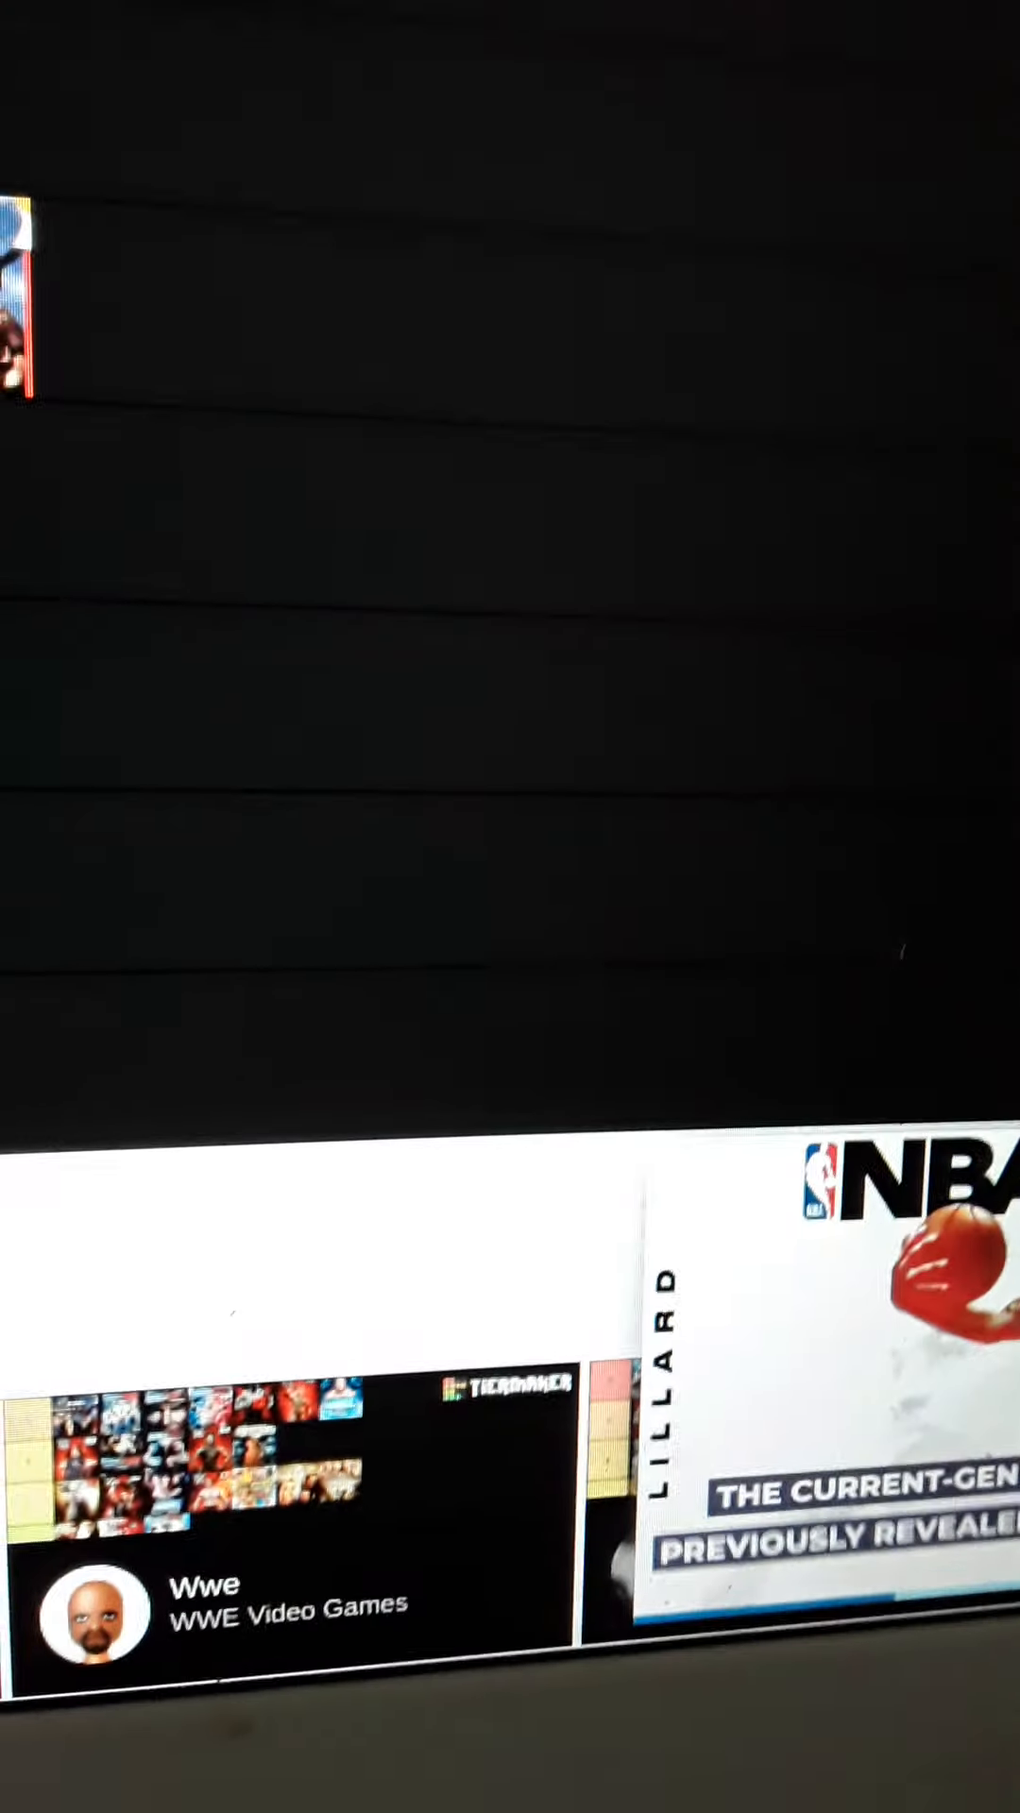
scroll("up", 3)
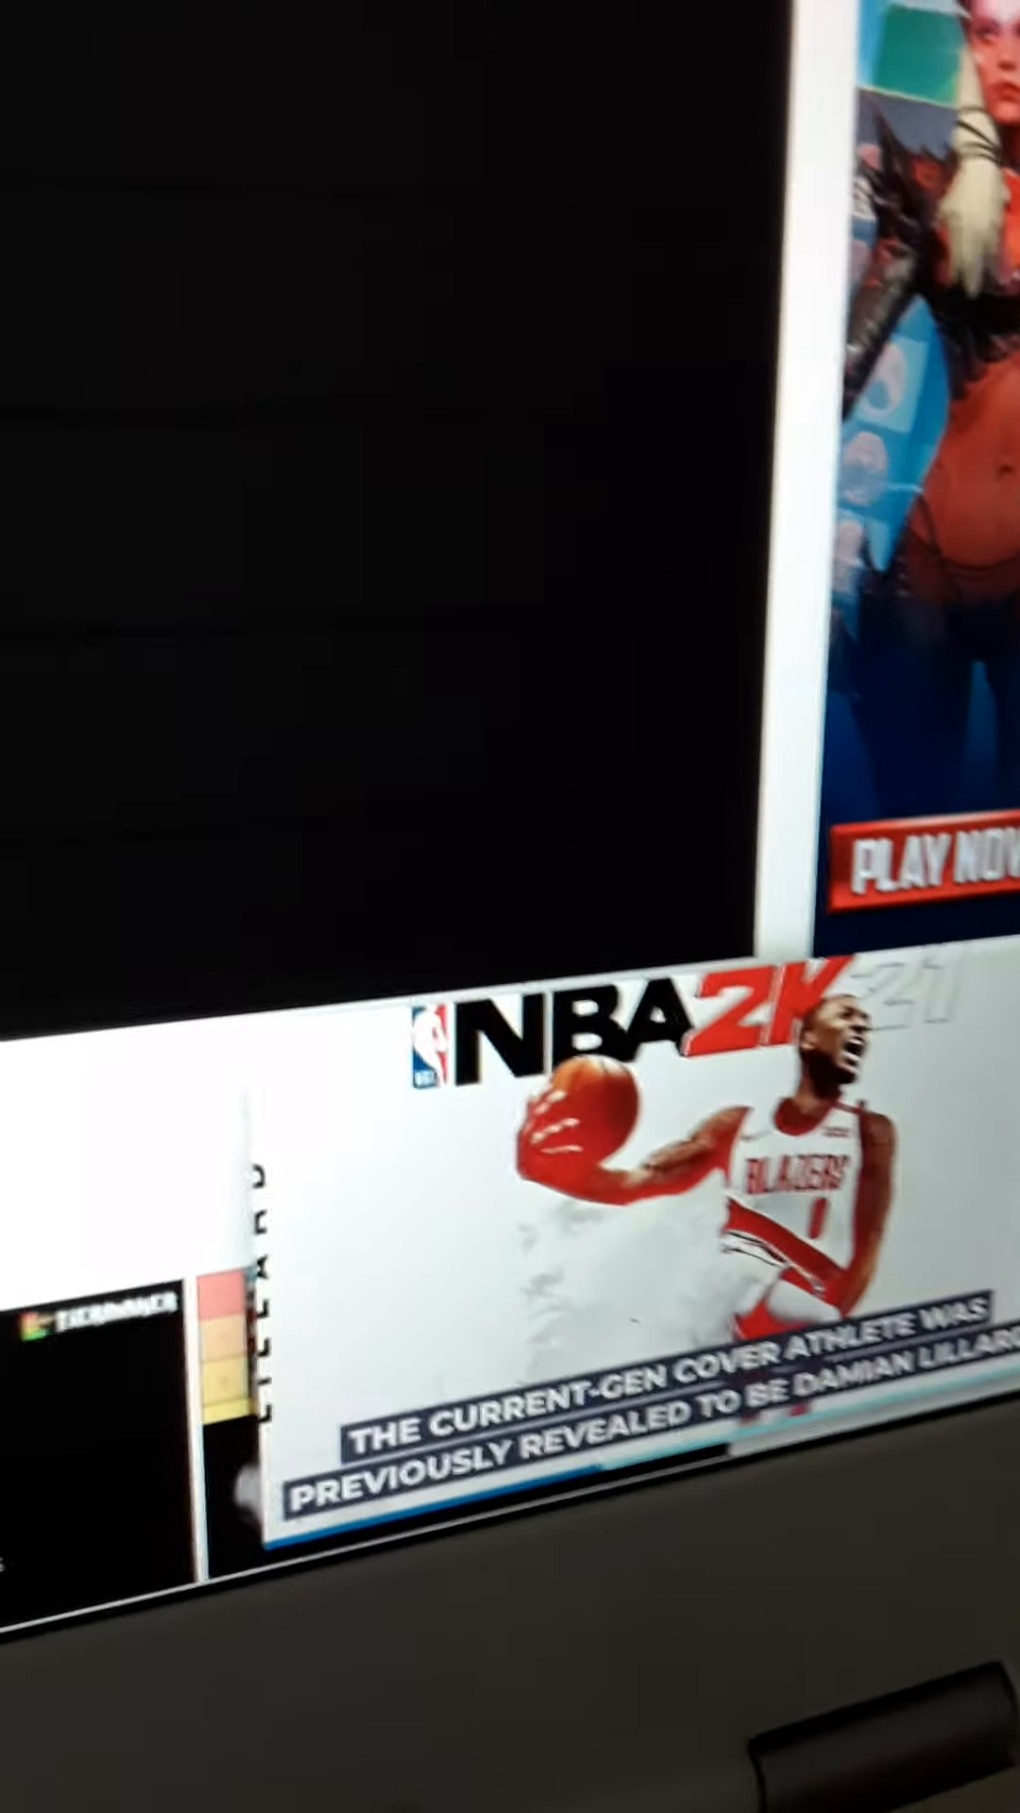